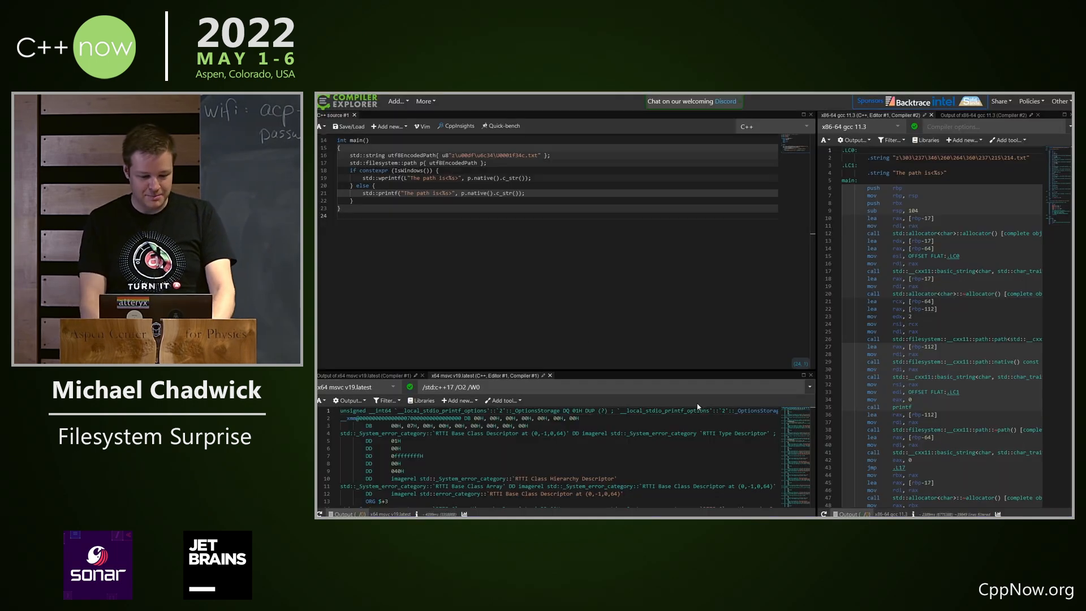
# Switch the MSVC pane to Execution only, revealing the path printed with garbled characters.
pyautogui.doubleClick(460, 155)
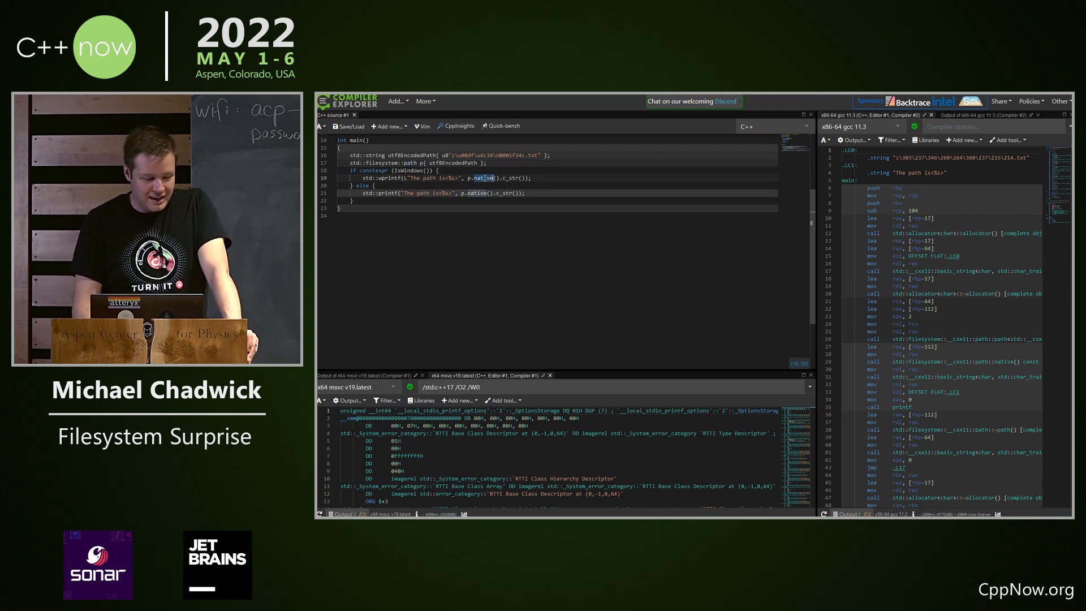
pyautogui.click(369, 375)
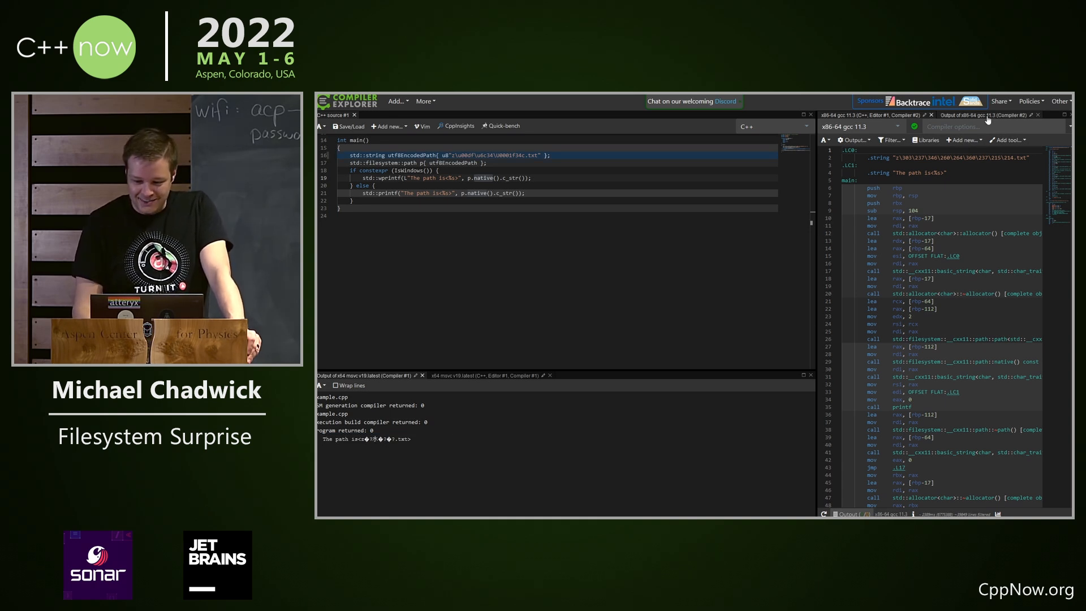
pyautogui.click(976, 115)
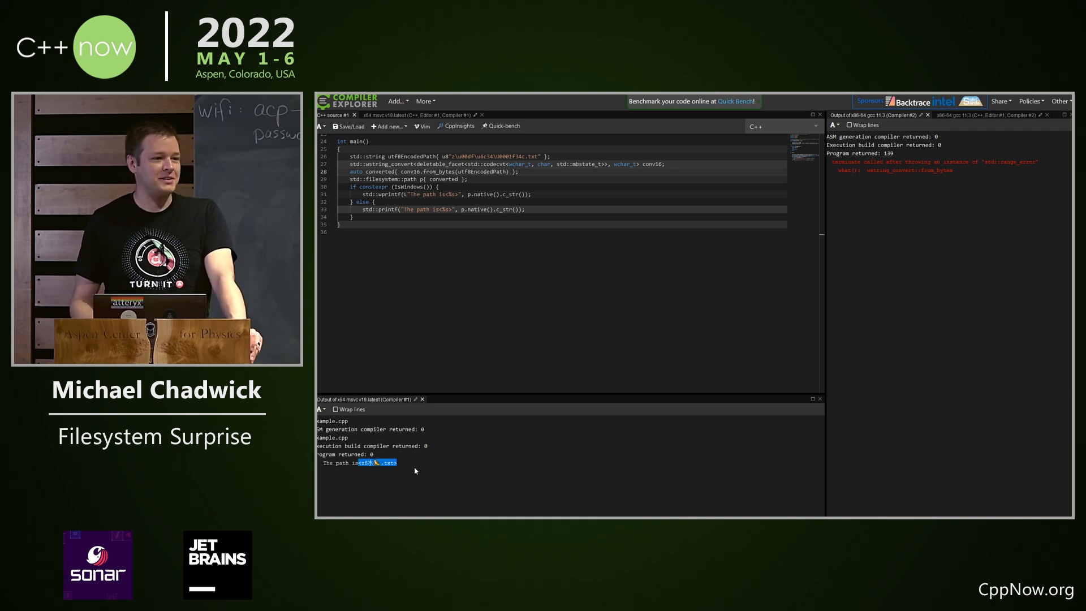
pyautogui.moveTo(981, 223)
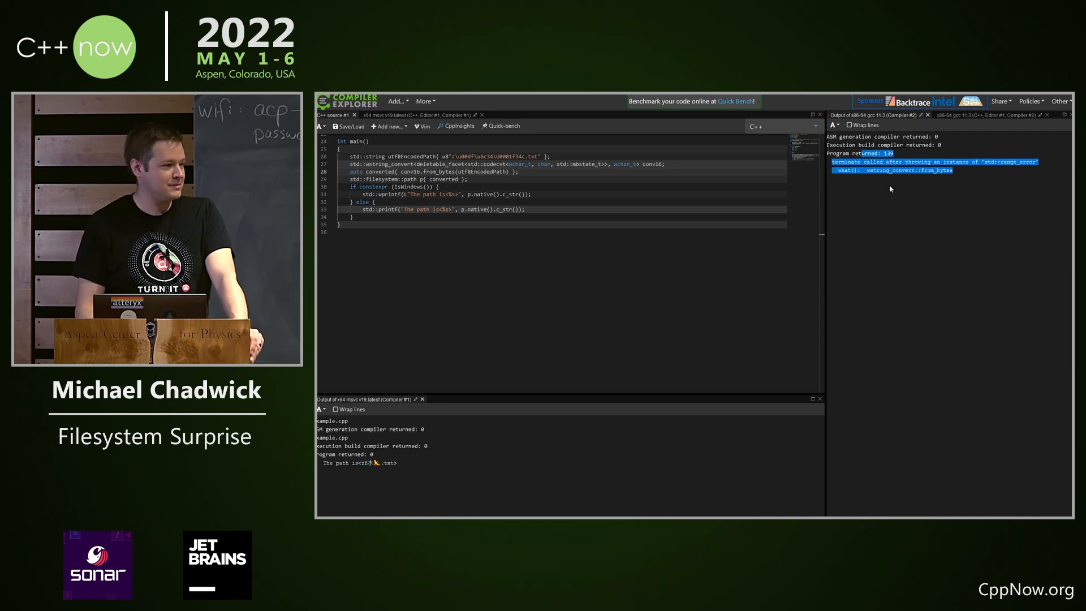
# Return to the source editor to rework the path construction via wstring_convert.
pyautogui.click(466, 245)
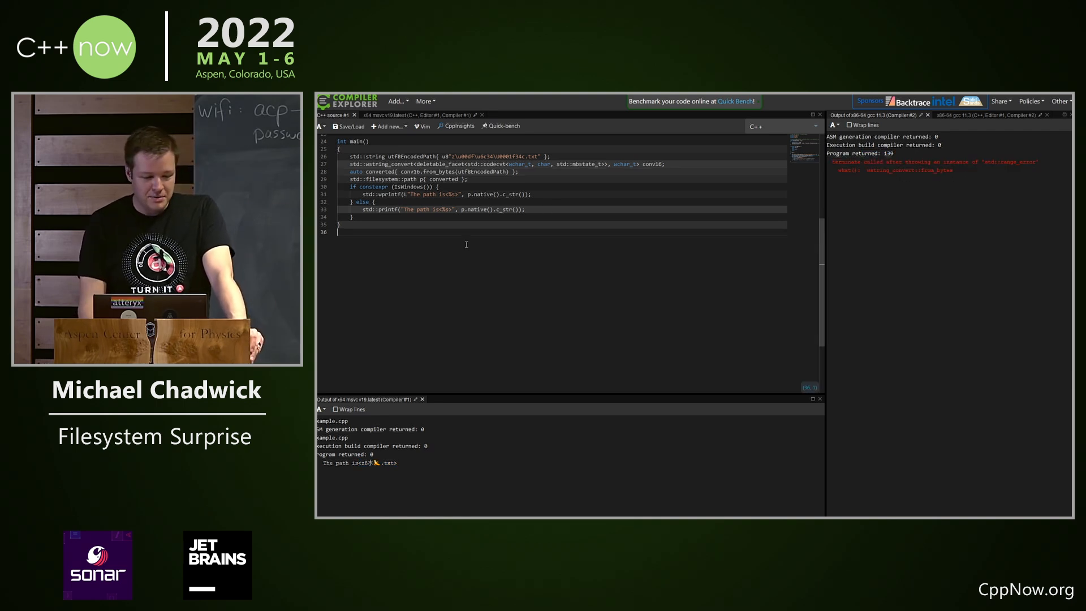